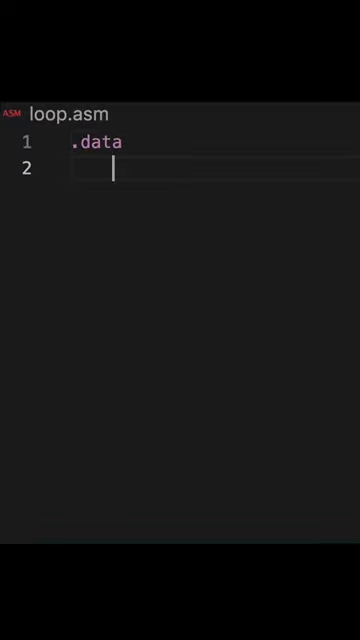
{"action": "type", "text": "return: .asciiz \"\""}
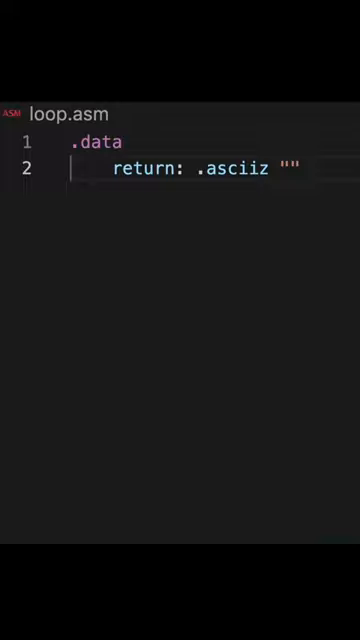
{"action": "type", "text": "\\n"}
{"action": "type", "text": "li $v0"}
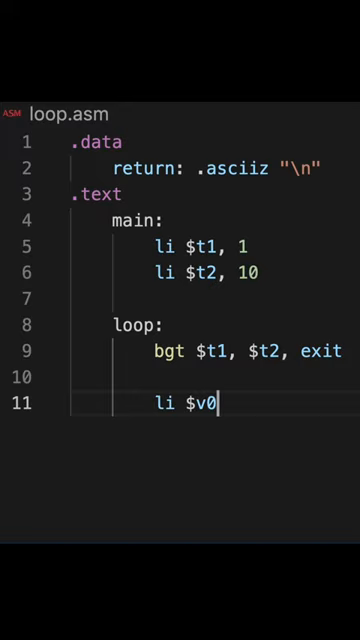
{"action": "type", "text": ", 1"}
{"action": "type", "text": "add $a0, $zero, $t1"}
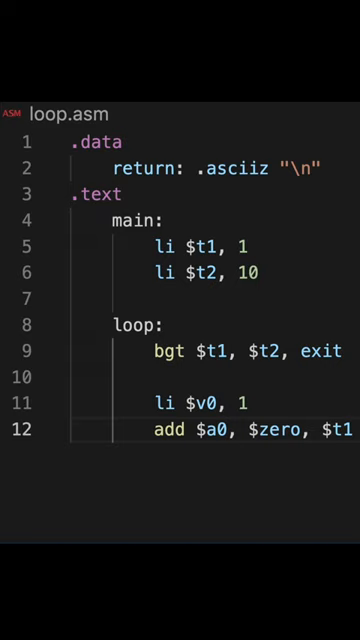